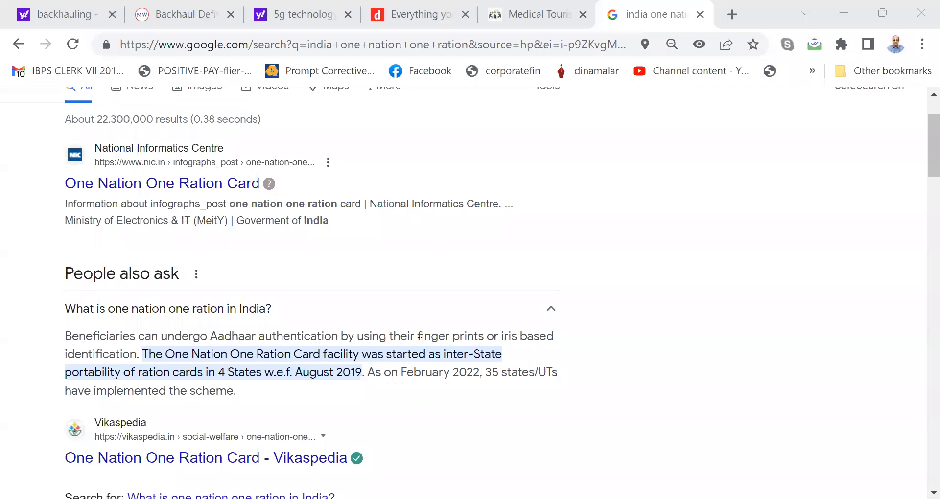
scroll("up", 3)
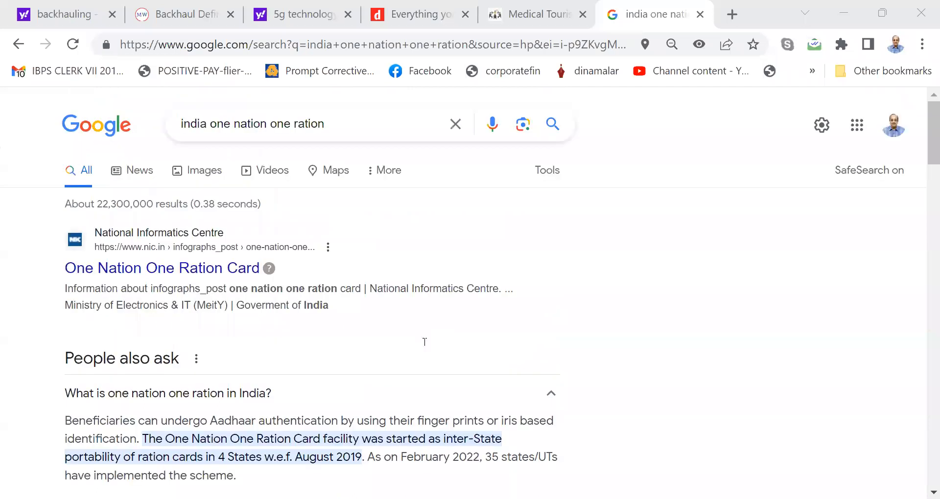
scroll("down", 3)
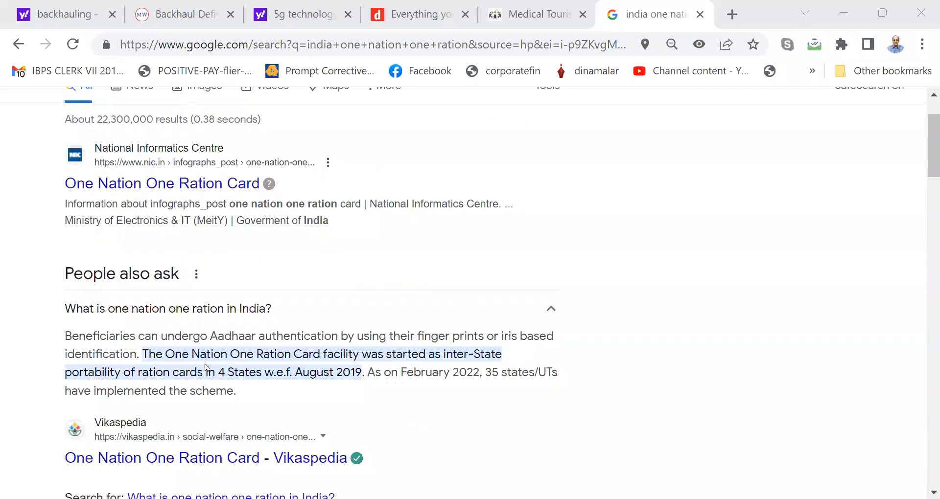
mouse_move(304, 351)
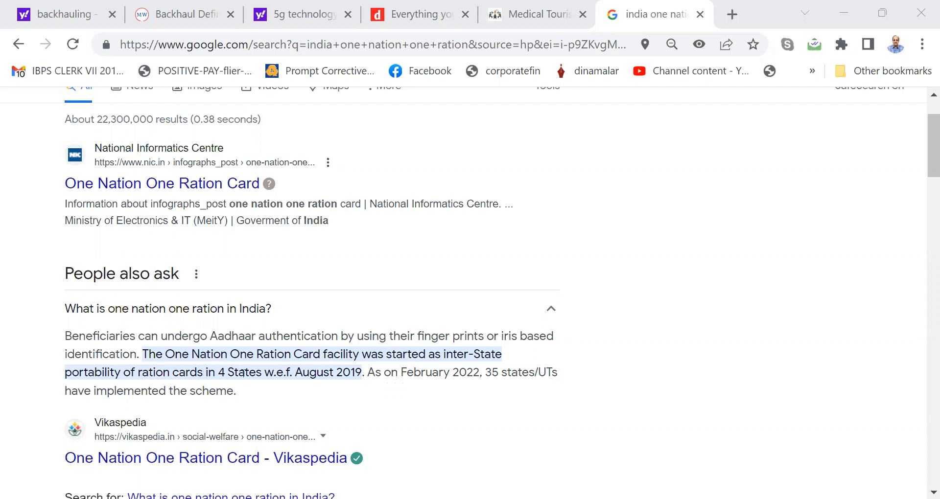
mouse_move(376, 393)
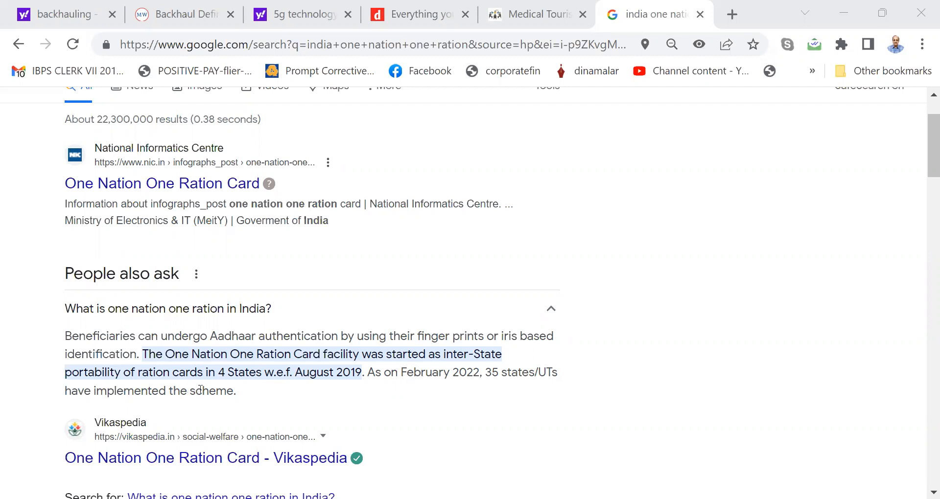
mouse_move(250, 403)
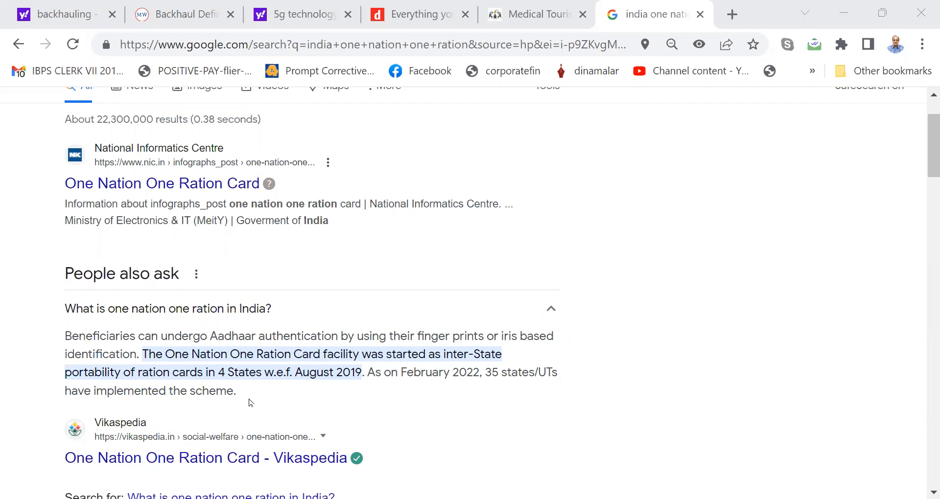
mouse_move(361, 401)
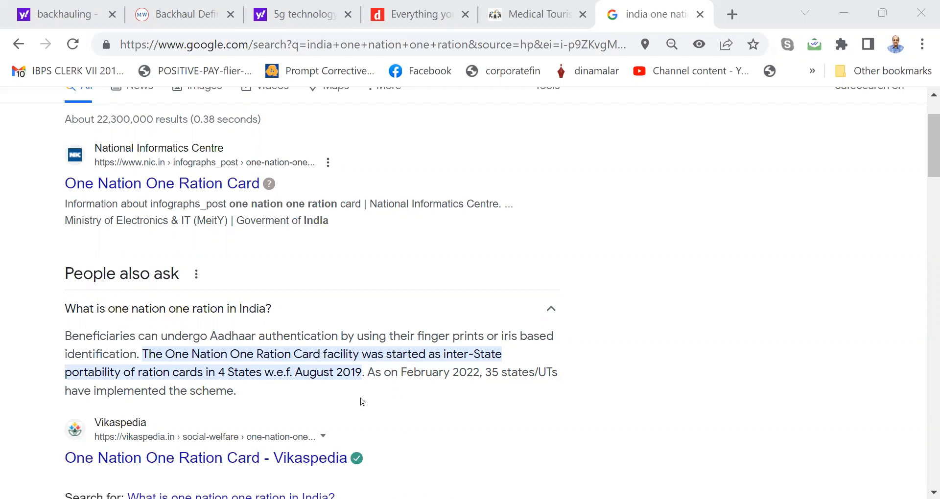
mouse_move(491, 404)
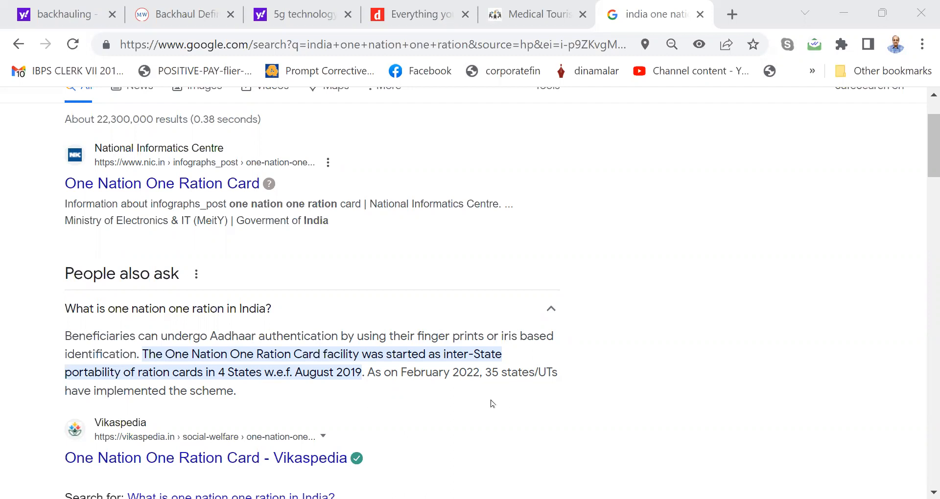
mouse_move(498, 396)
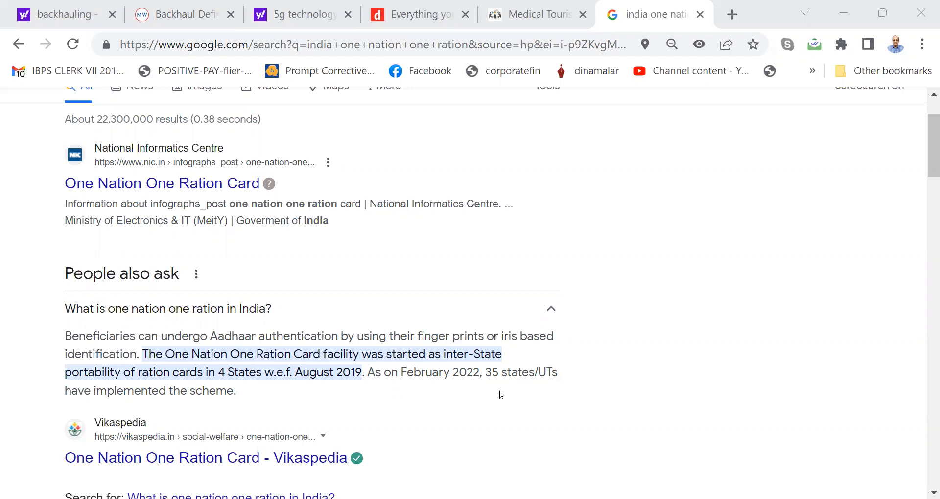
mouse_move(278, 388)
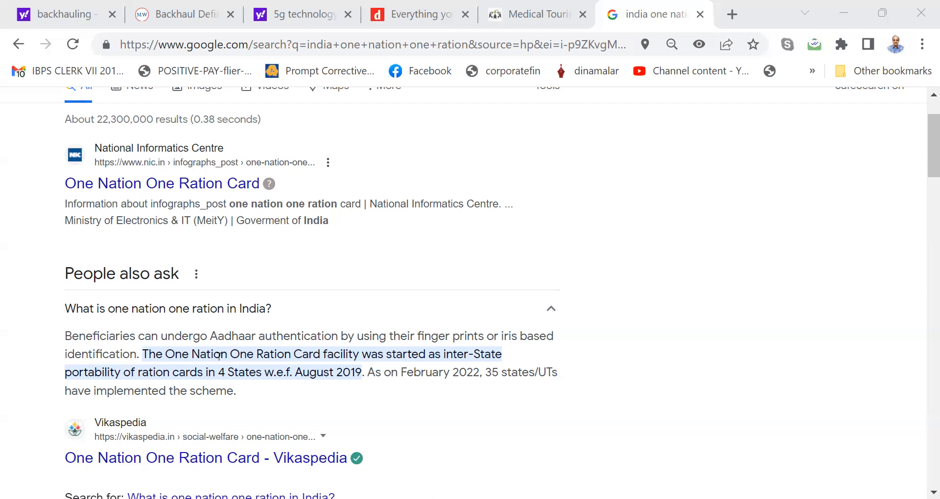
scroll("down", 3)
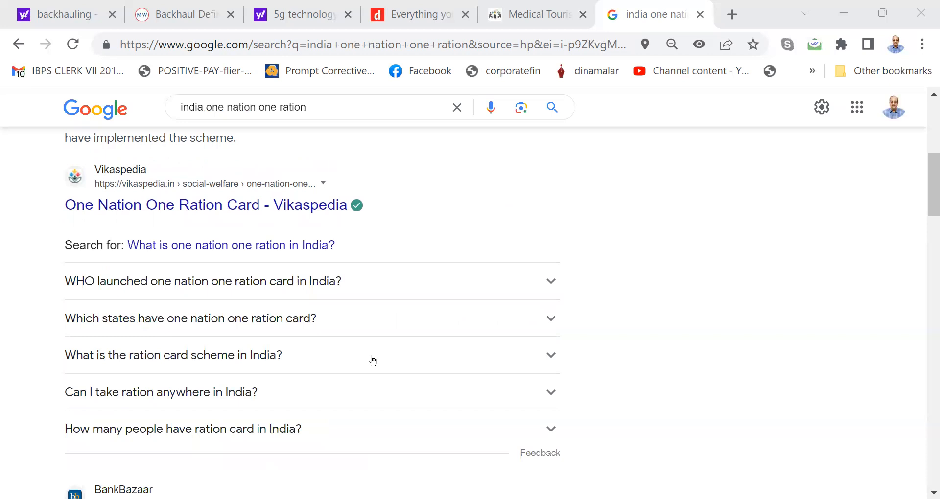
mouse_move(692, 124)
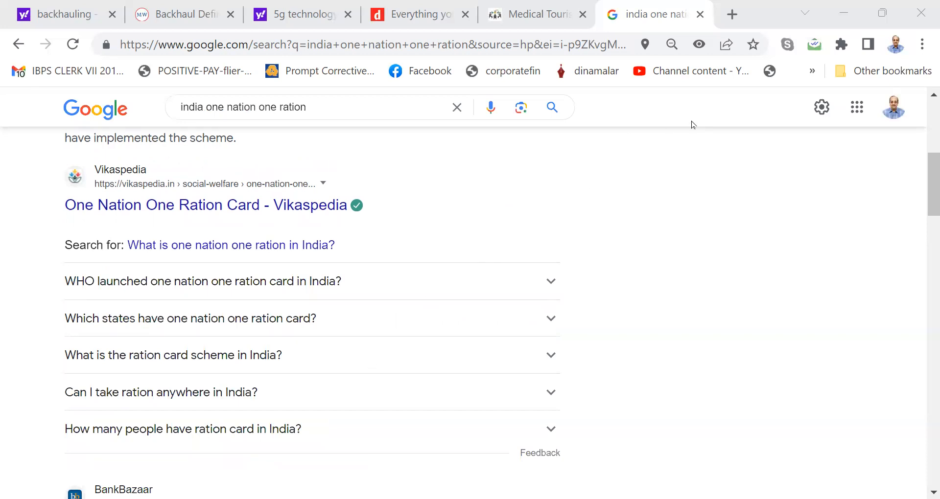
mouse_move(613, 143)
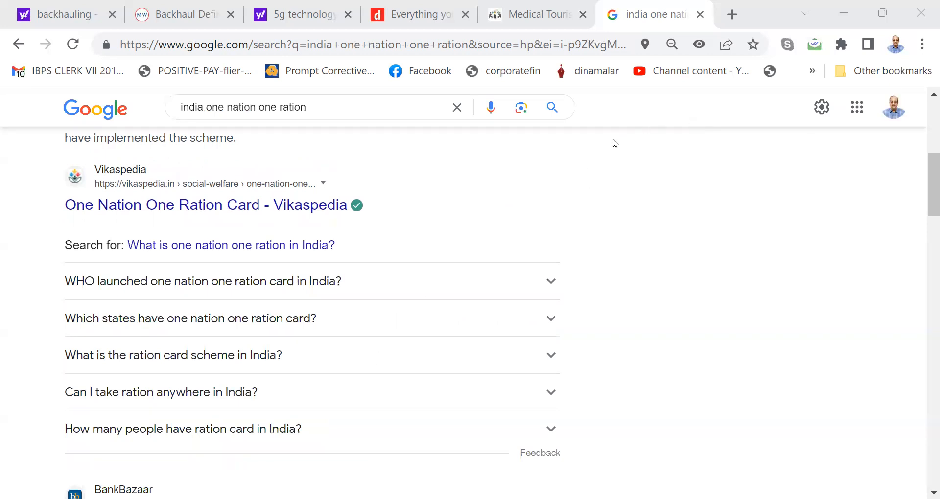
mouse_move(589, 131)
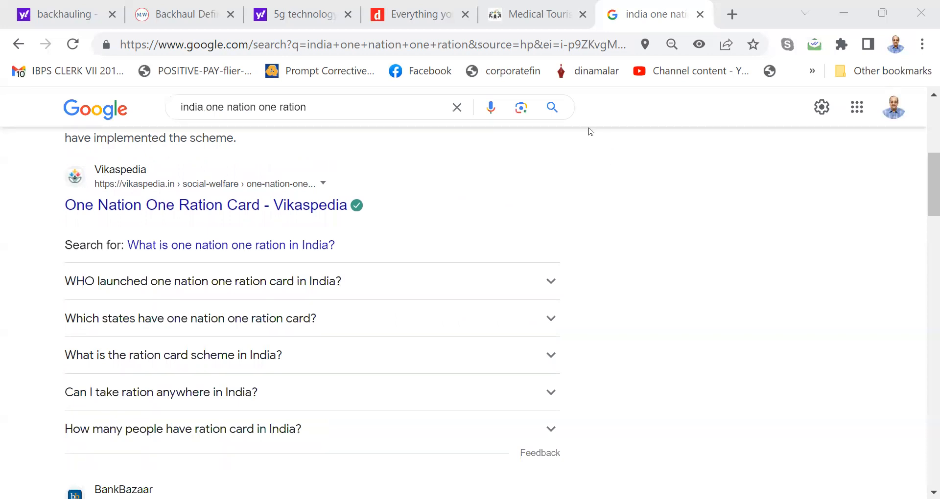
mouse_move(556, 124)
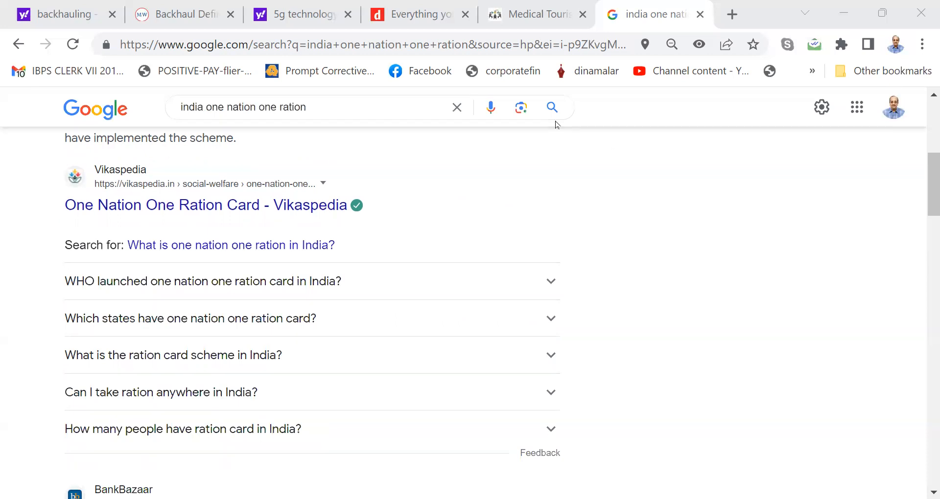
mouse_move(539, 139)
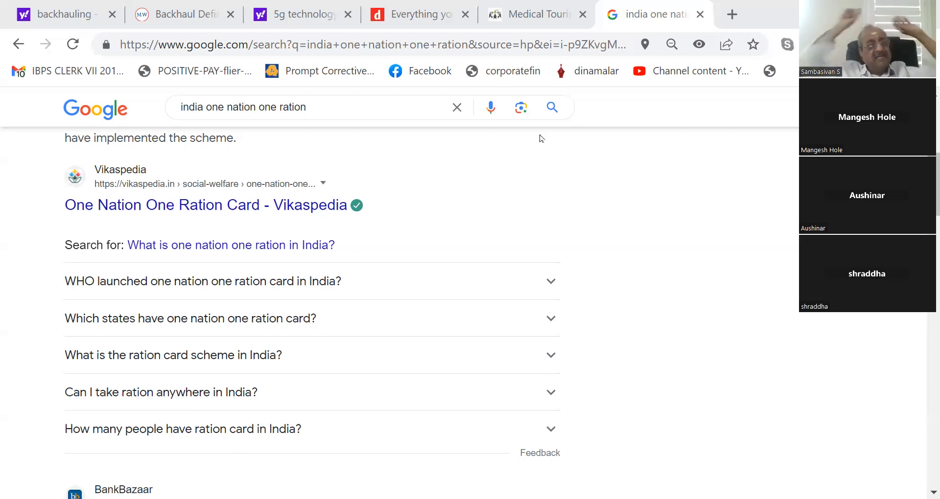
mouse_move(225, 230)
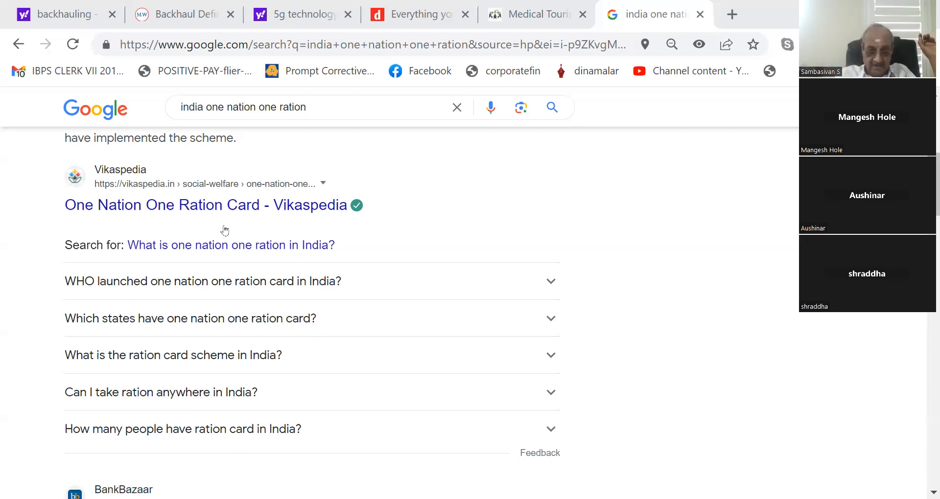
mouse_move(339, 364)
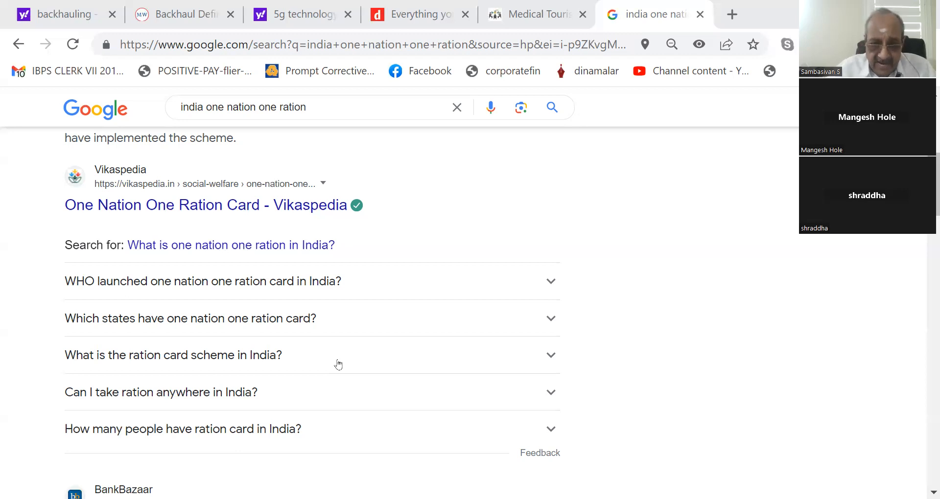
mouse_move(612, 288)
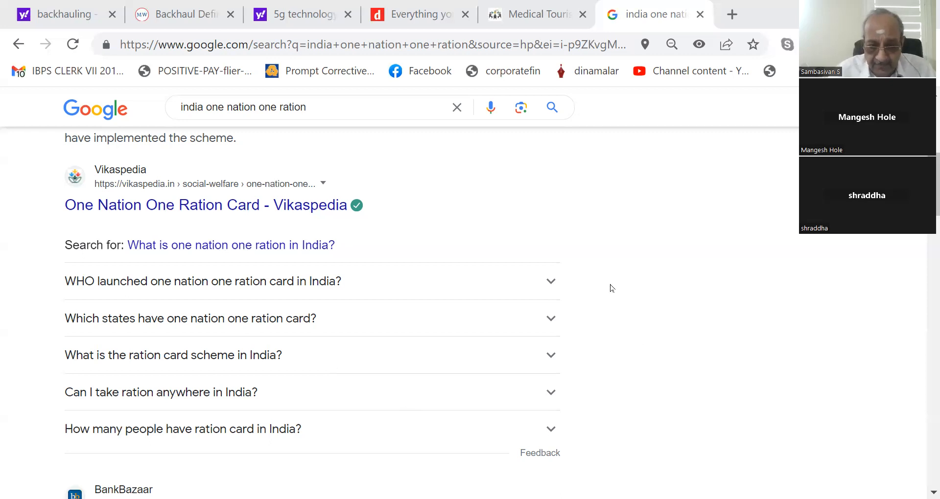
mouse_move(658, 239)
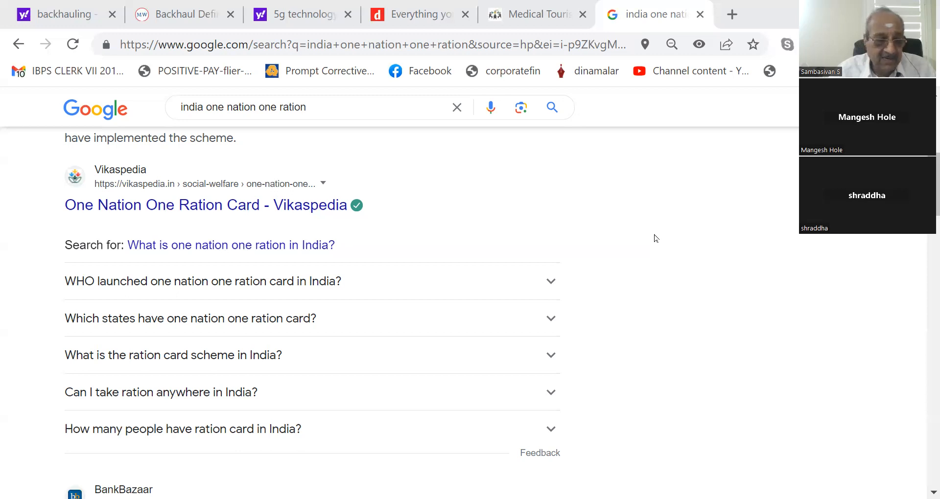
mouse_move(652, 238)
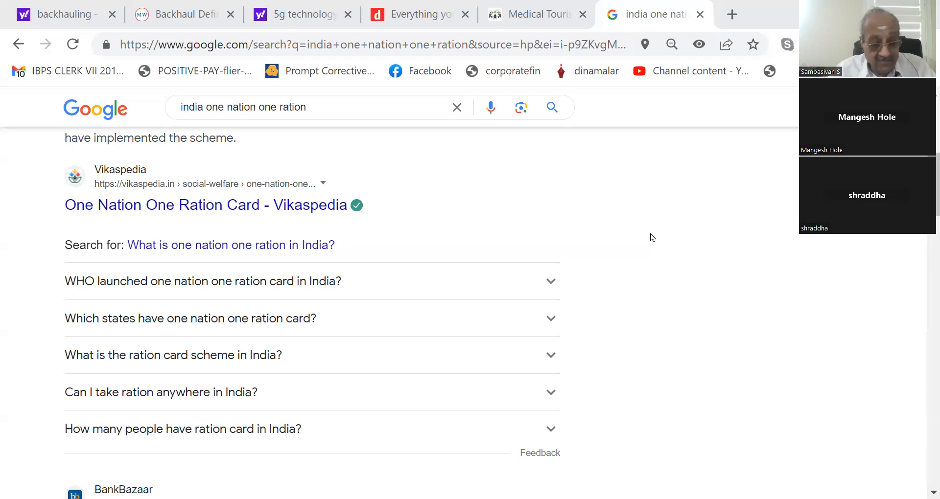
mouse_move(645, 245)
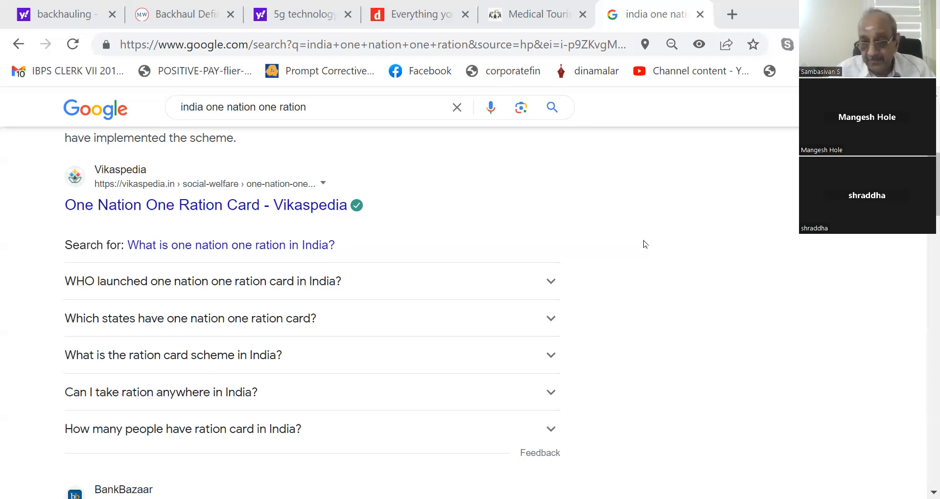
mouse_move(615, 169)
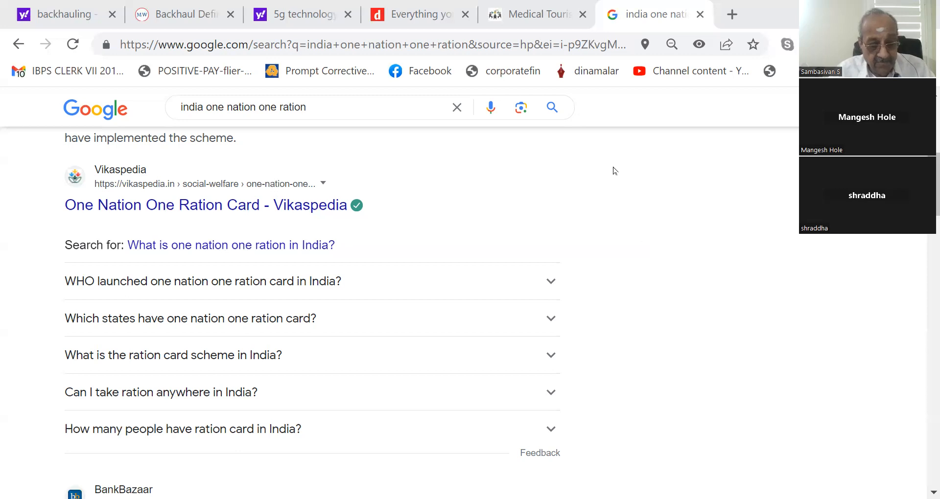
mouse_move(638, 131)
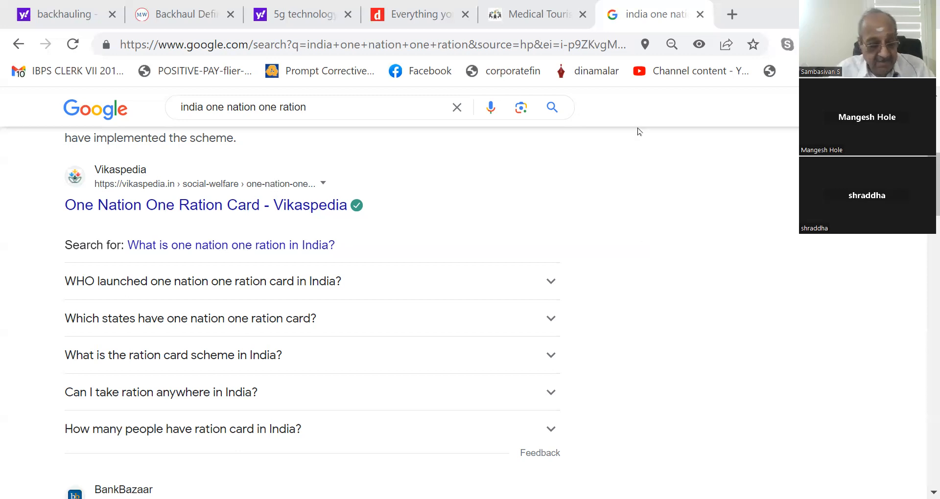